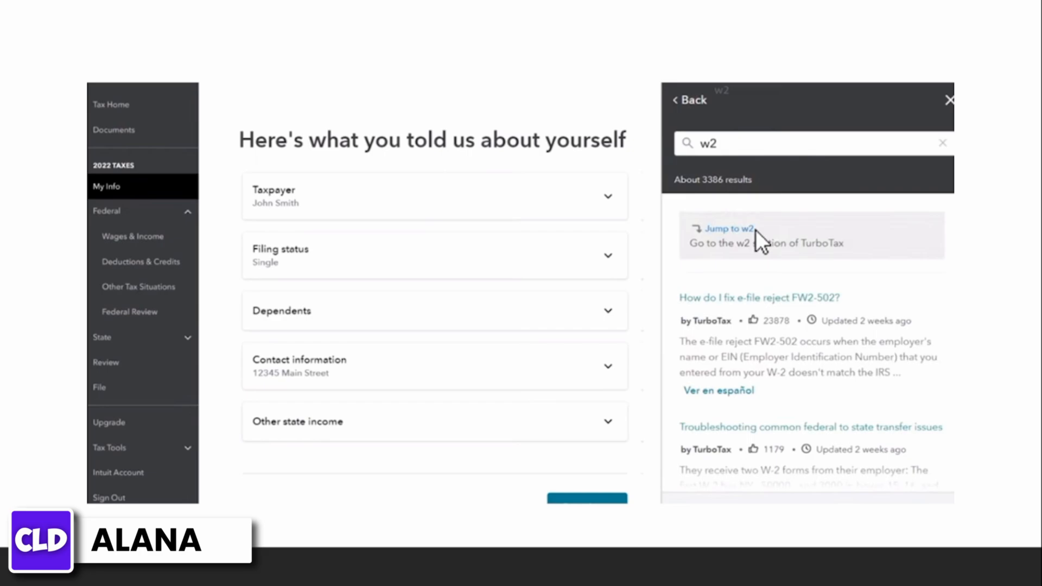
Step: Jump to the W-2 section, add another W-2 and submit employer ID 12-3456789
{"action": "left_click", "coordinate": [727, 228]}
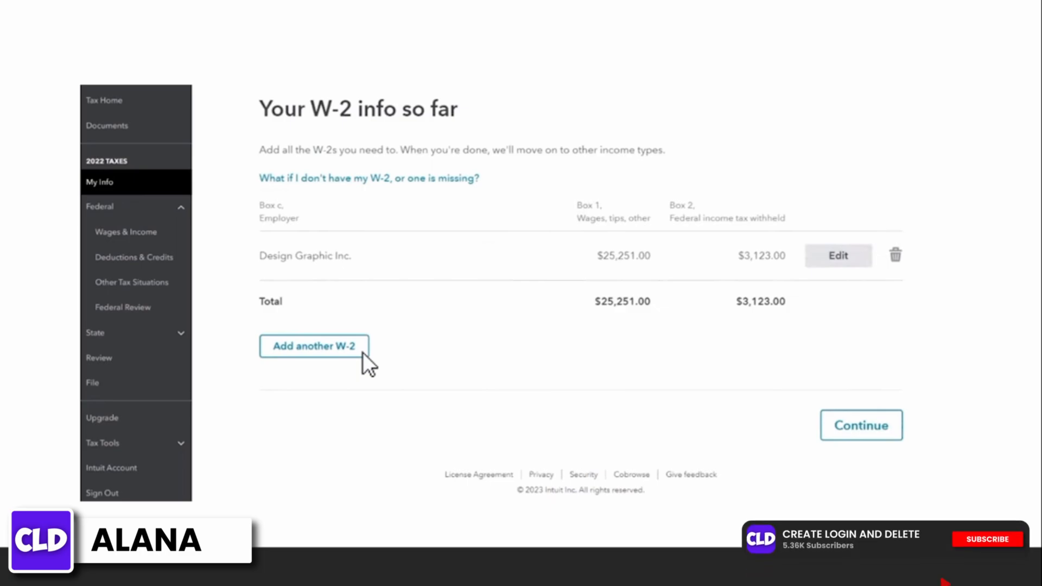
{"action": "left_click", "coordinate": [313, 346]}
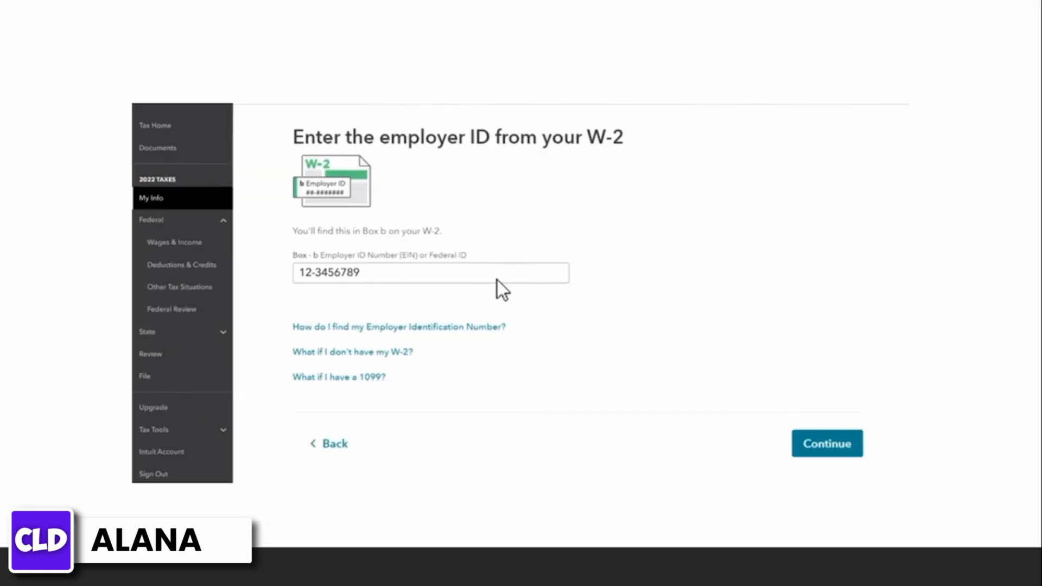
{"action": "left_click", "coordinate": [827, 442]}
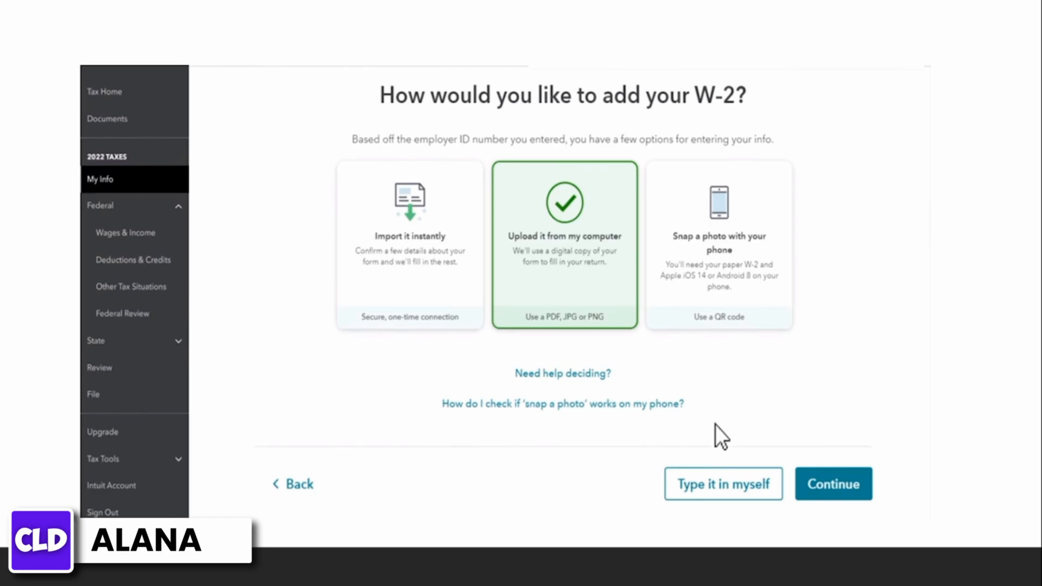
Step: Continue with 'Upload it from my computer' so the file picker opens on the Desktop
{"action": "left_click", "coordinate": [834, 484]}
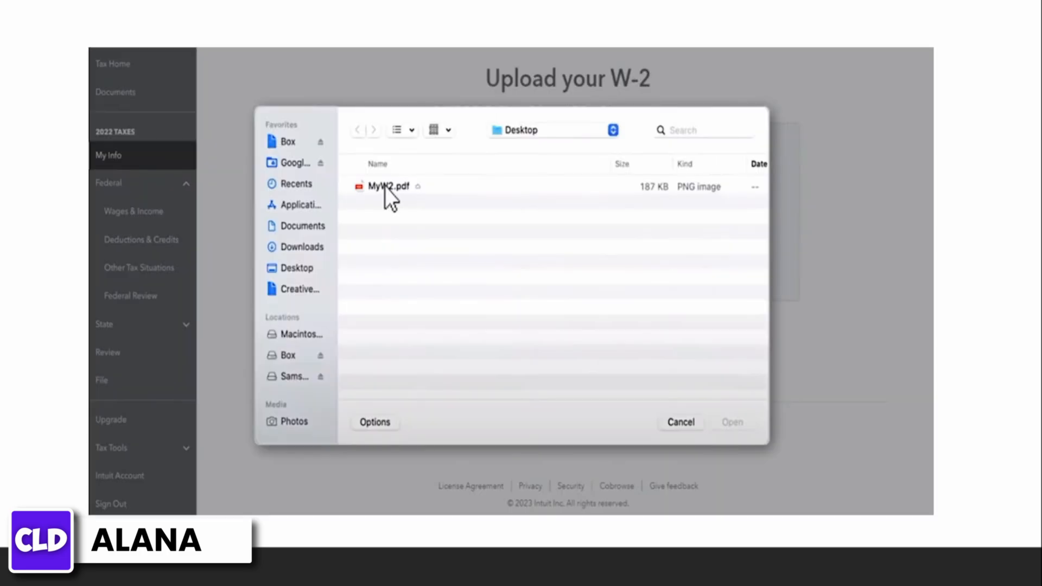